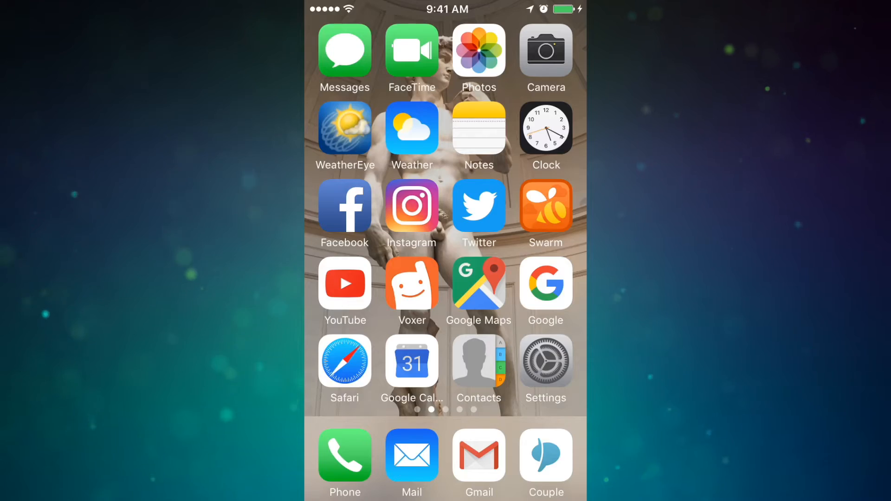
# Browse the Settings block list, back out of the contact picker, and return home
pyautogui.click(544, 365)
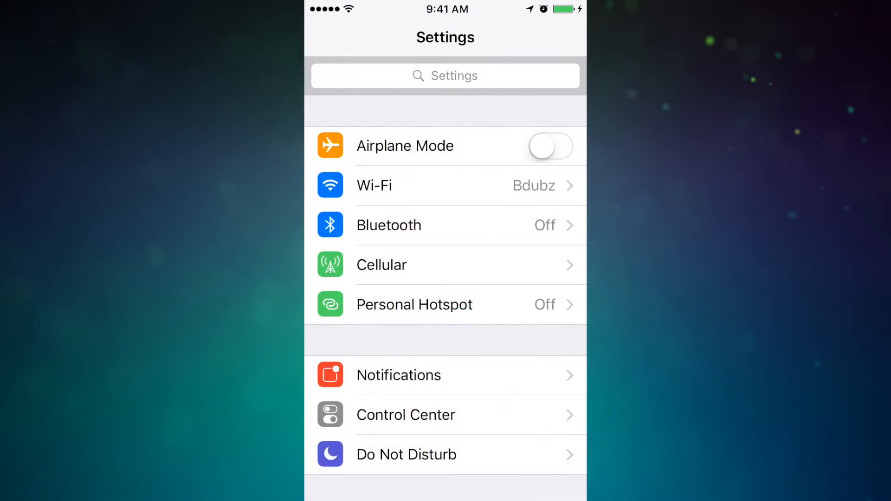
pyautogui.scroll(-3)
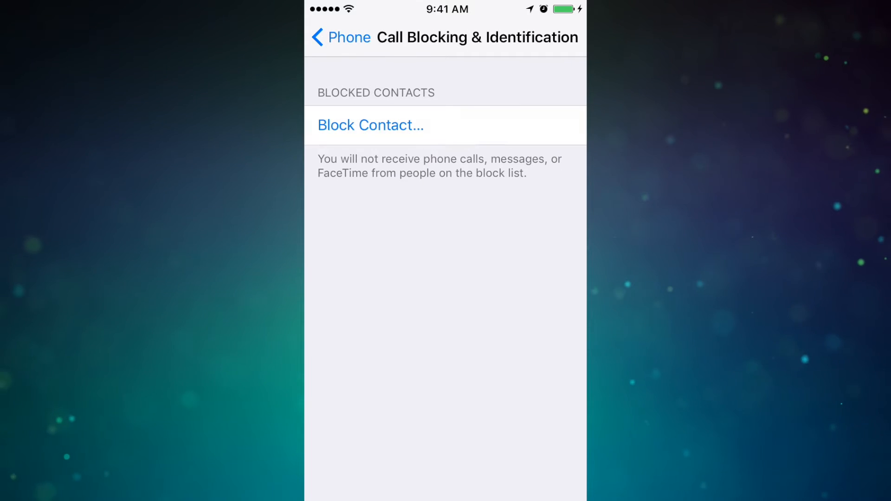
pyautogui.click(370, 125)
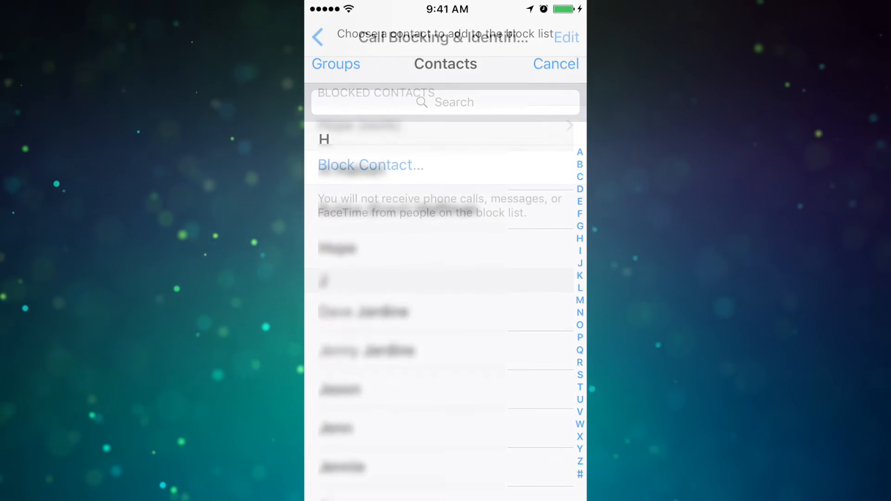
pyautogui.click(555, 64)
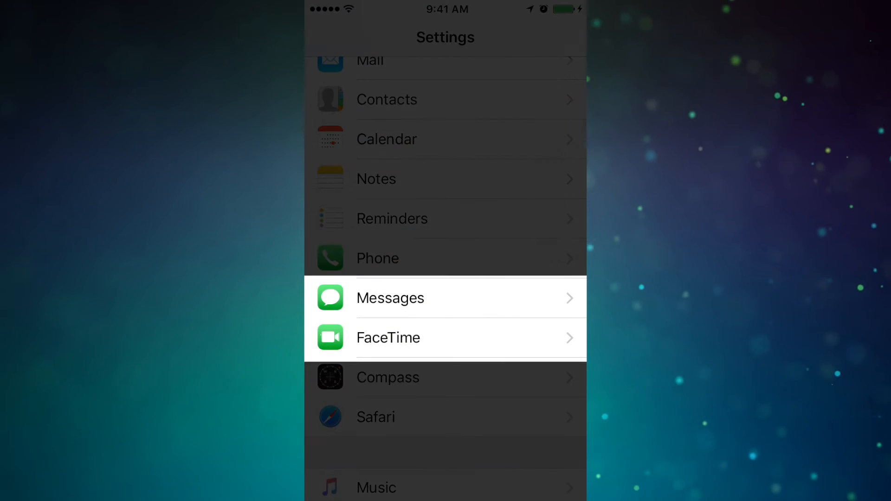
pyautogui.press('home')
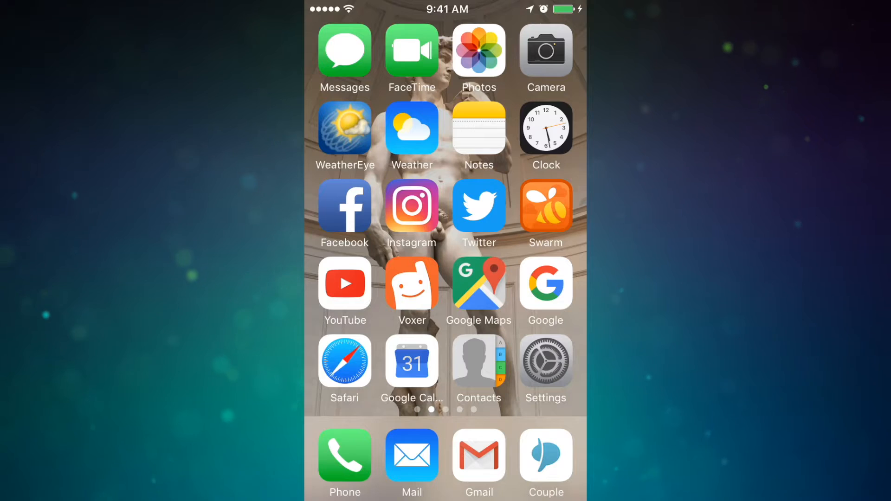
pyautogui.click(344, 458)
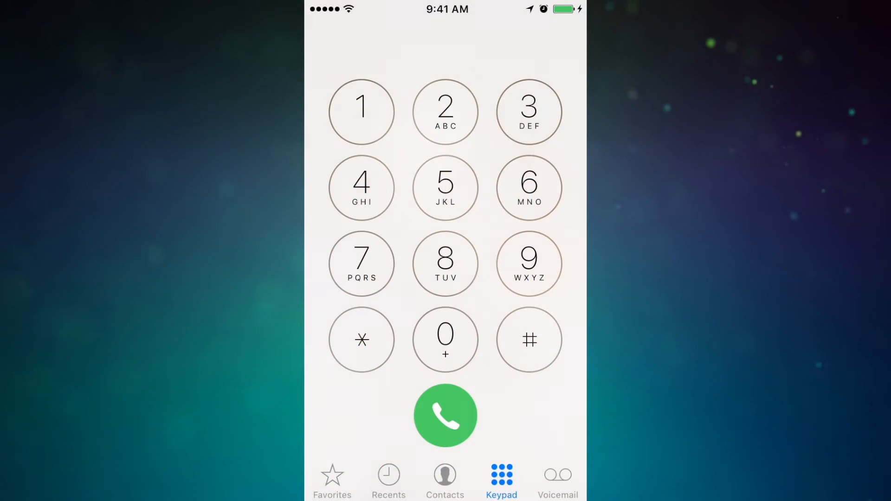
pyautogui.click(388, 479)
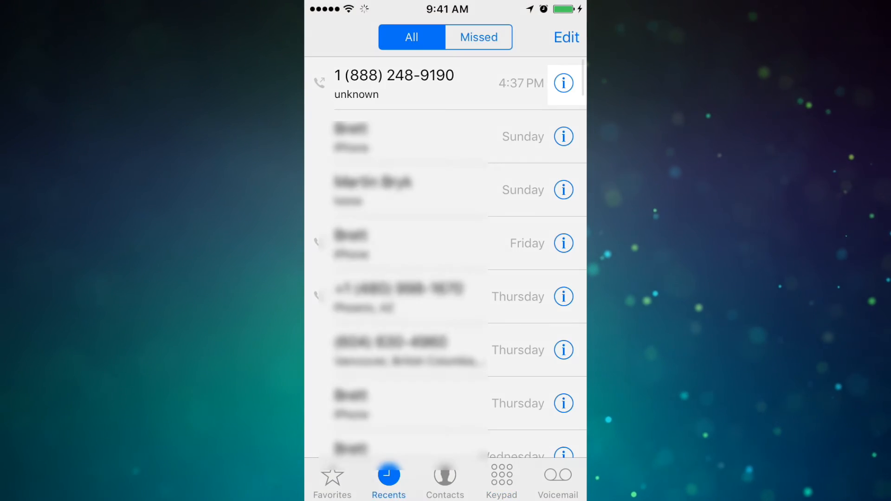
pyautogui.click(563, 83)
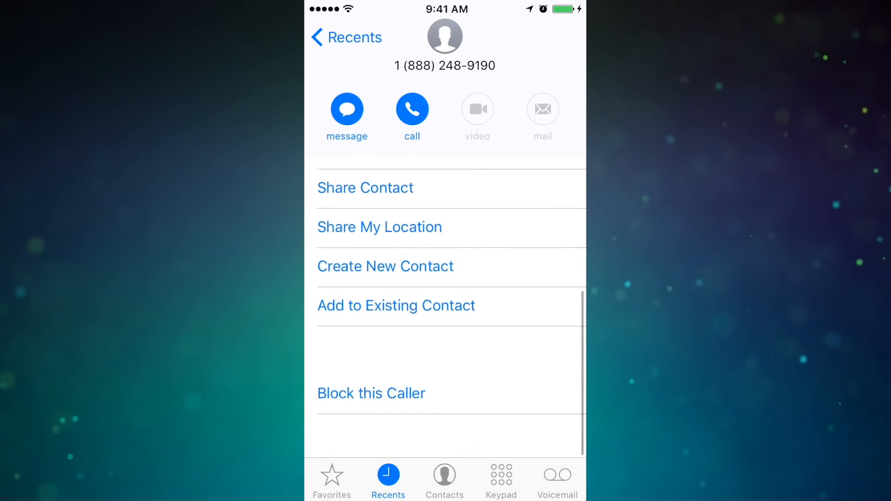
pyautogui.click(370, 392)
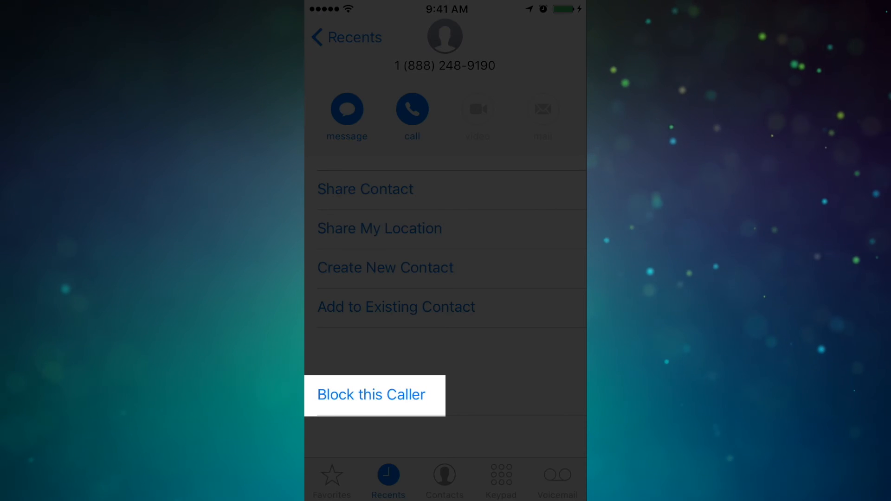
pyautogui.click(347, 108)
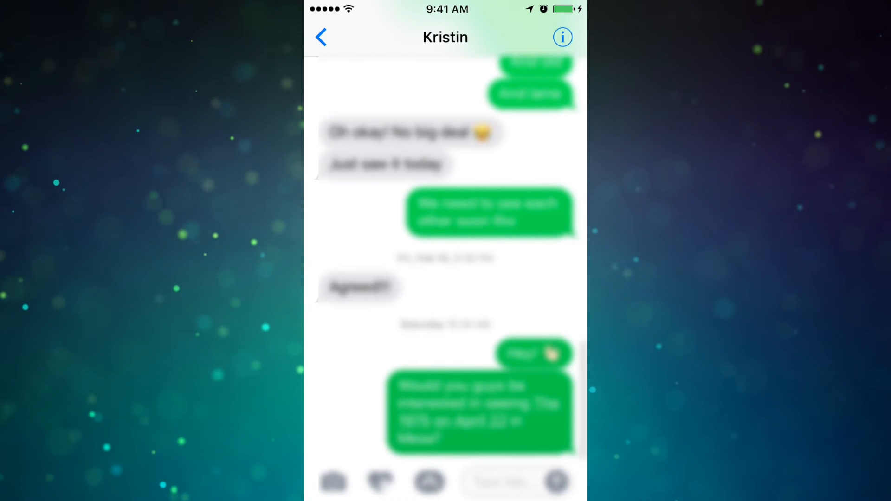
pyautogui.click(562, 37)
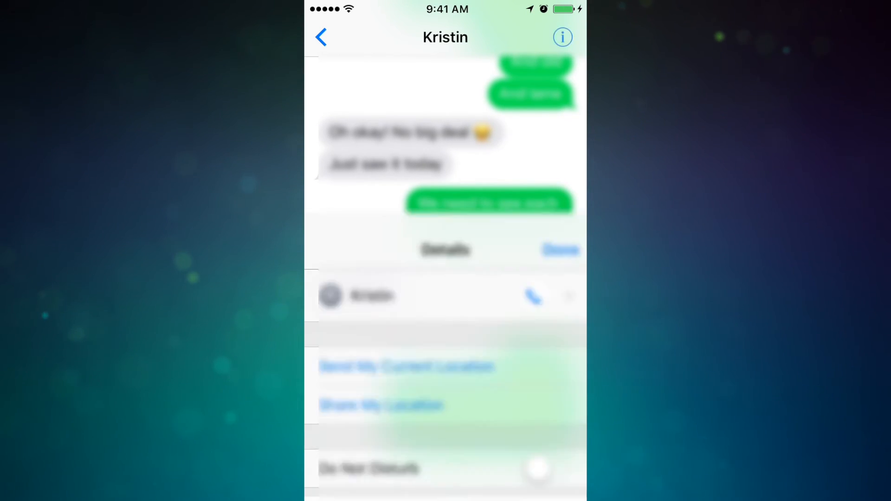